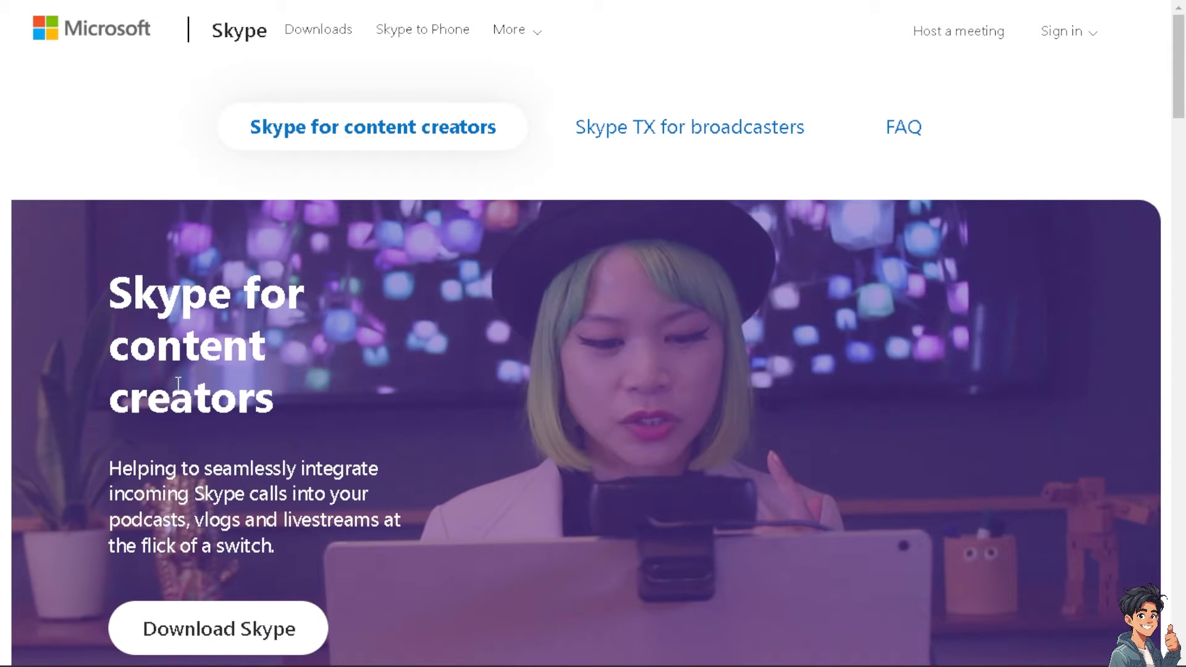
{"action": "mouse_move", "coordinate": [444, 381]}
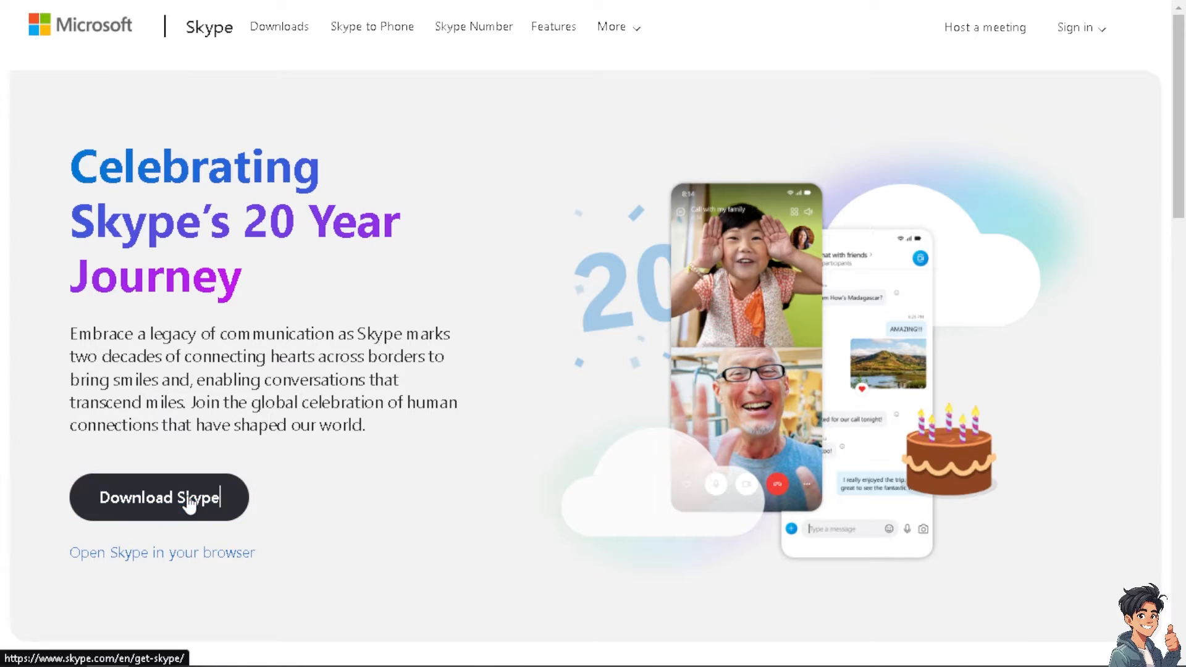
{"action": "left_click", "coordinate": [159, 498]}
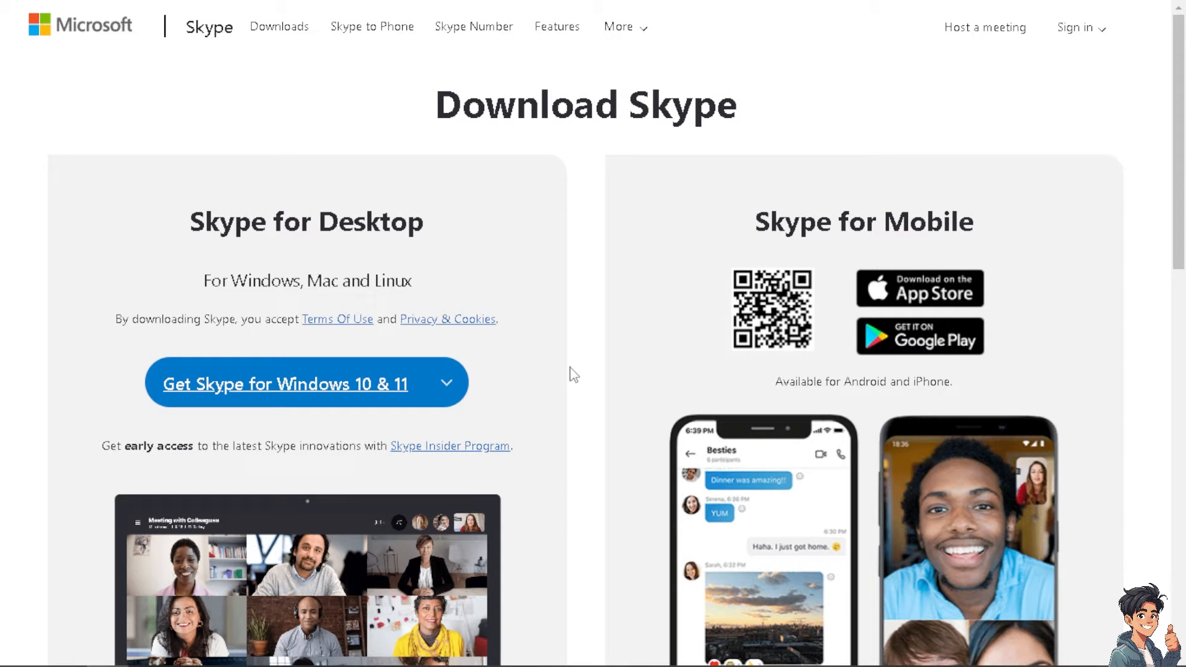
{"action": "mouse_move", "coordinate": [576, 370]}
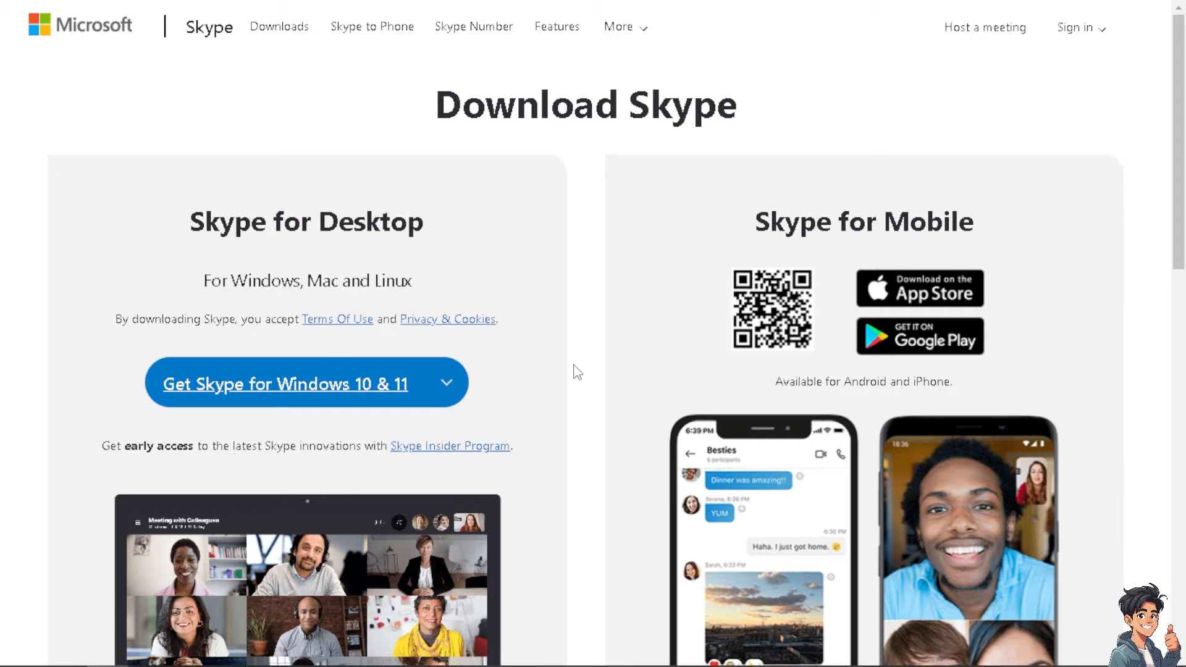
{"action": "mouse_move", "coordinate": [259, 398]}
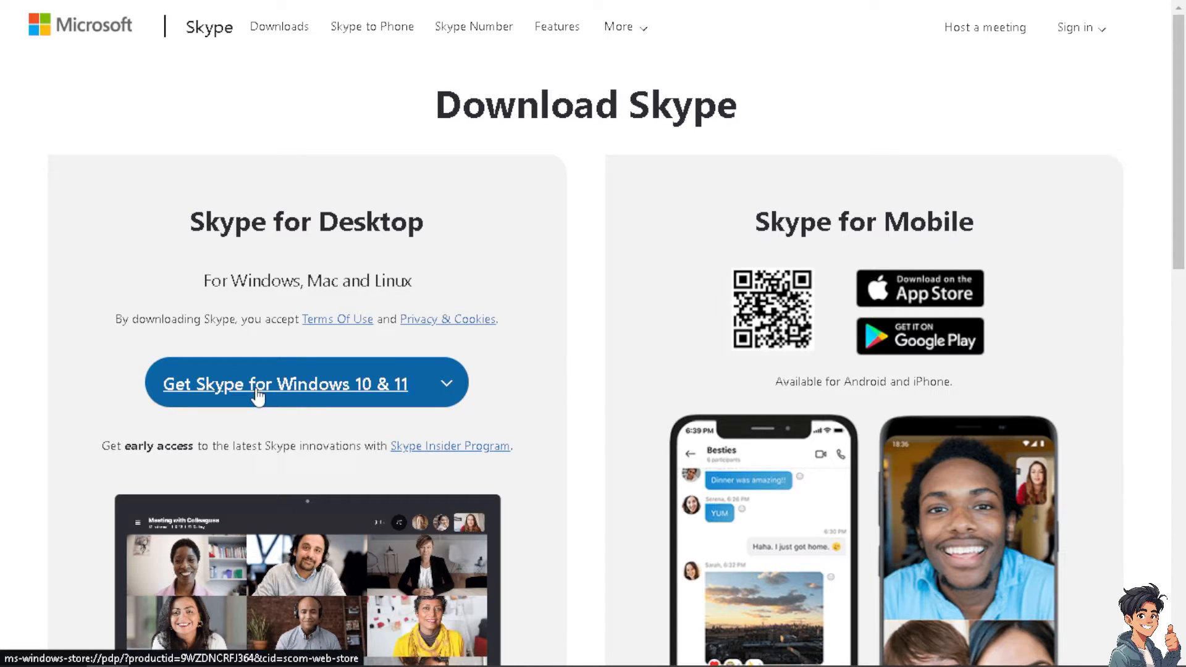
{"action": "mouse_move", "coordinate": [718, 284]}
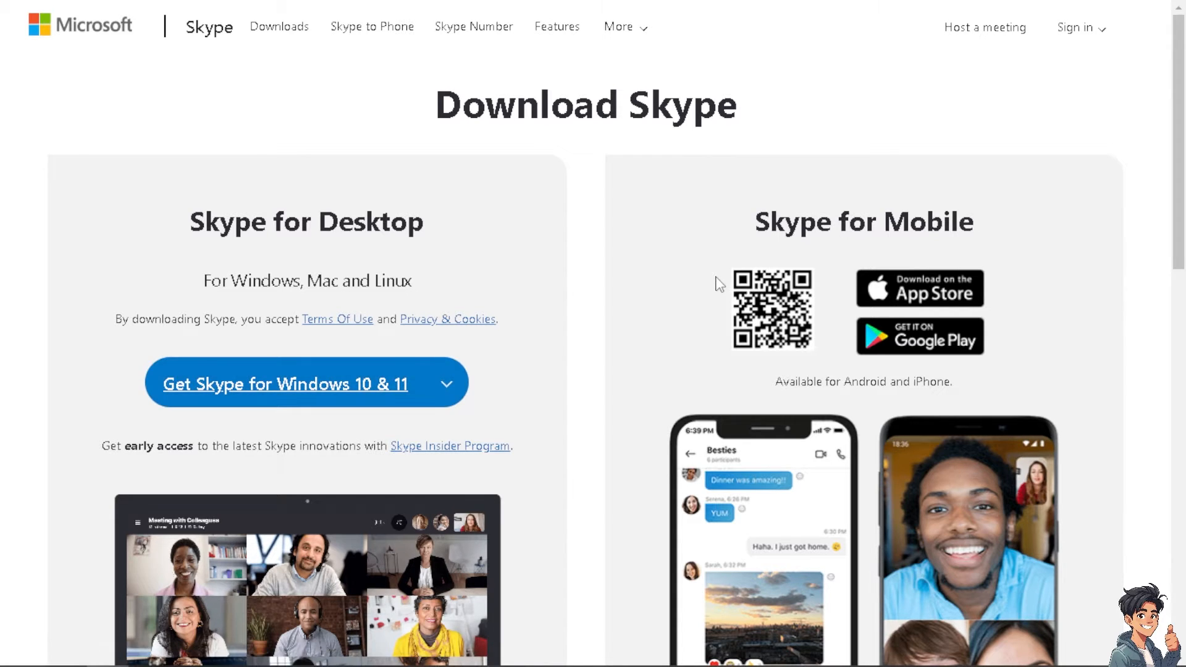
{"action": "mouse_move", "coordinate": [851, 270]}
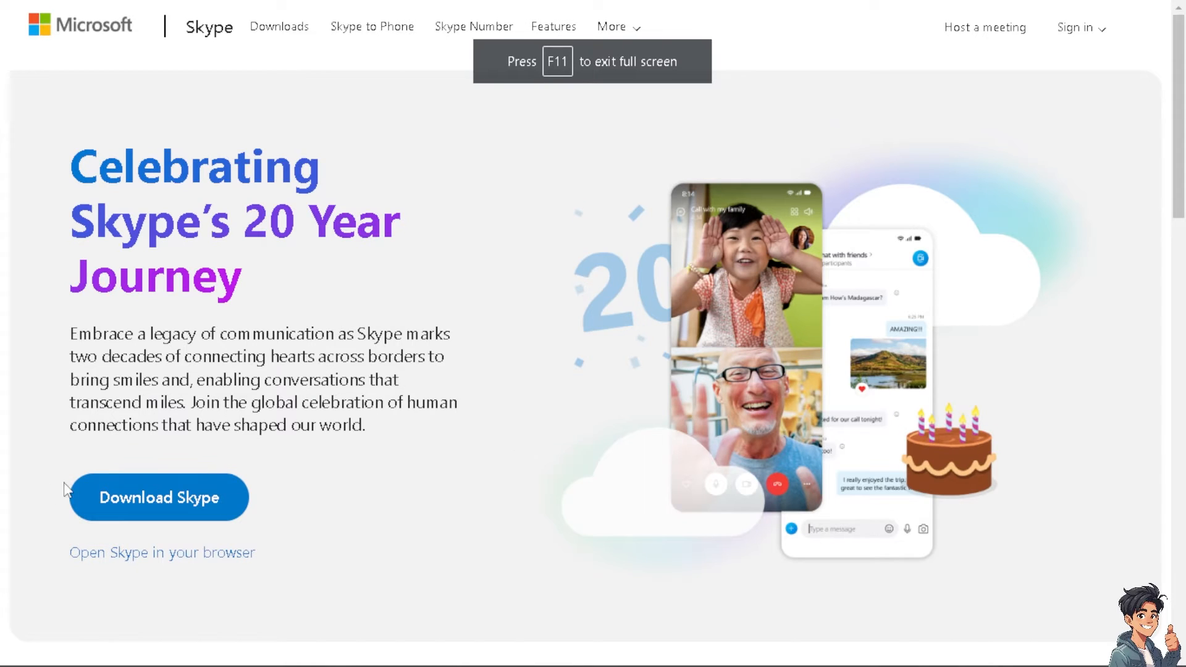
{"action": "mouse_move", "coordinate": [210, 578]}
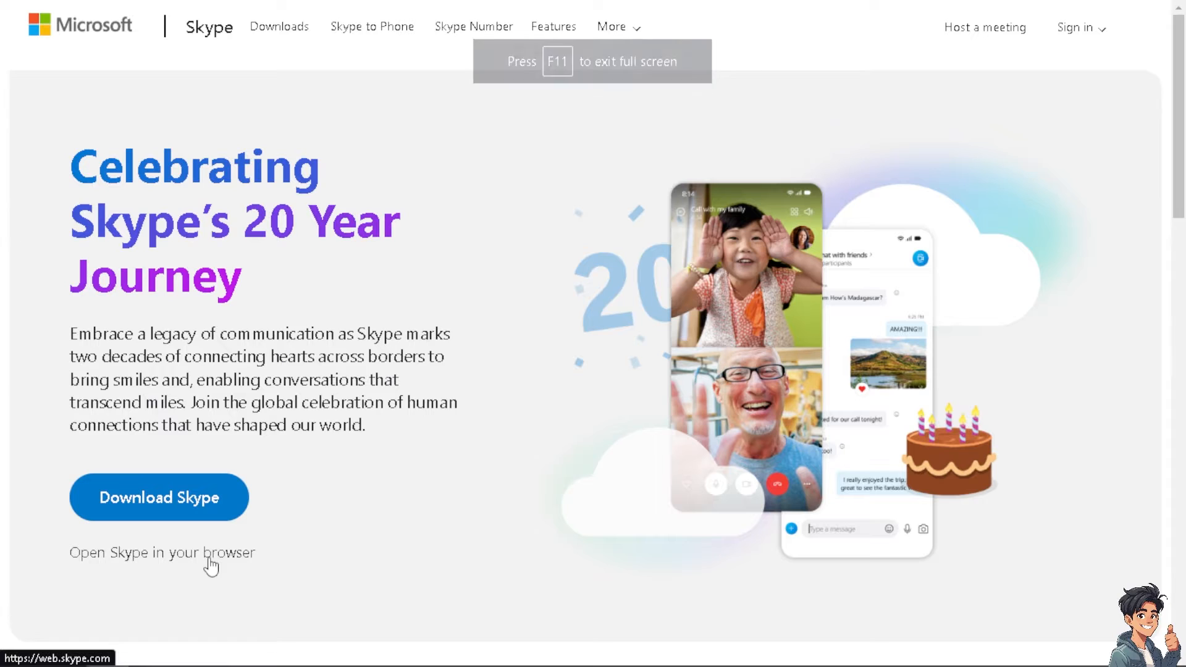
Launch Skype in the browser, reaching the Microsoft sign-in page.
{"action": "left_click", "coordinate": [162, 553]}
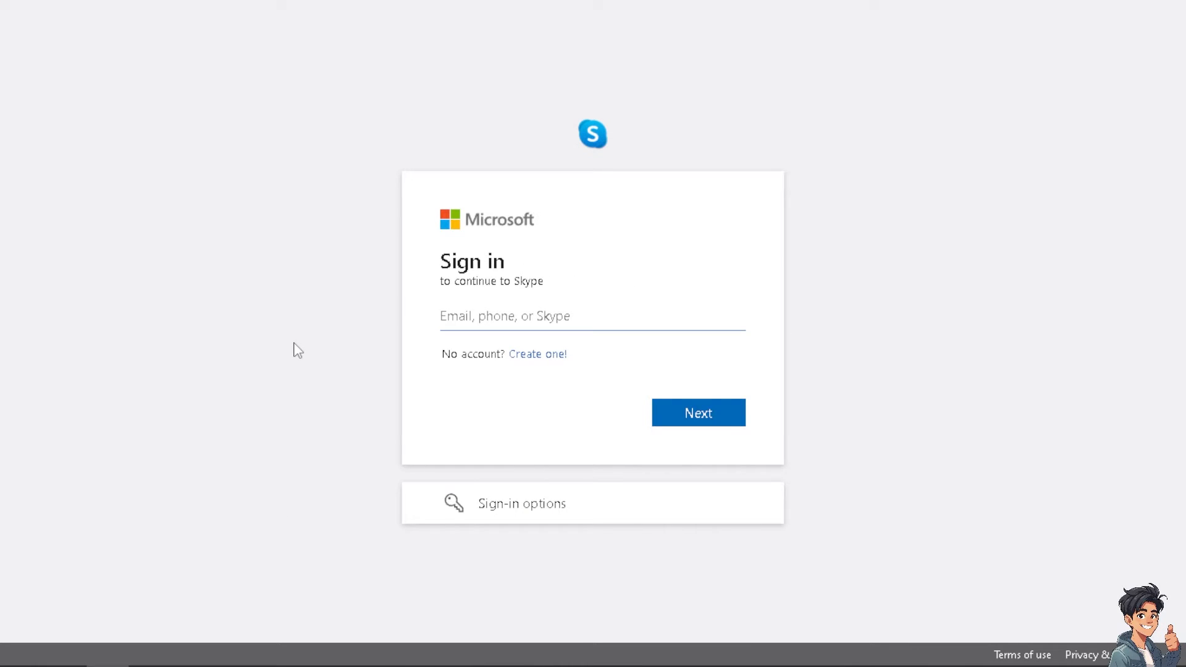
{"action": "mouse_move", "coordinate": [294, 353]}
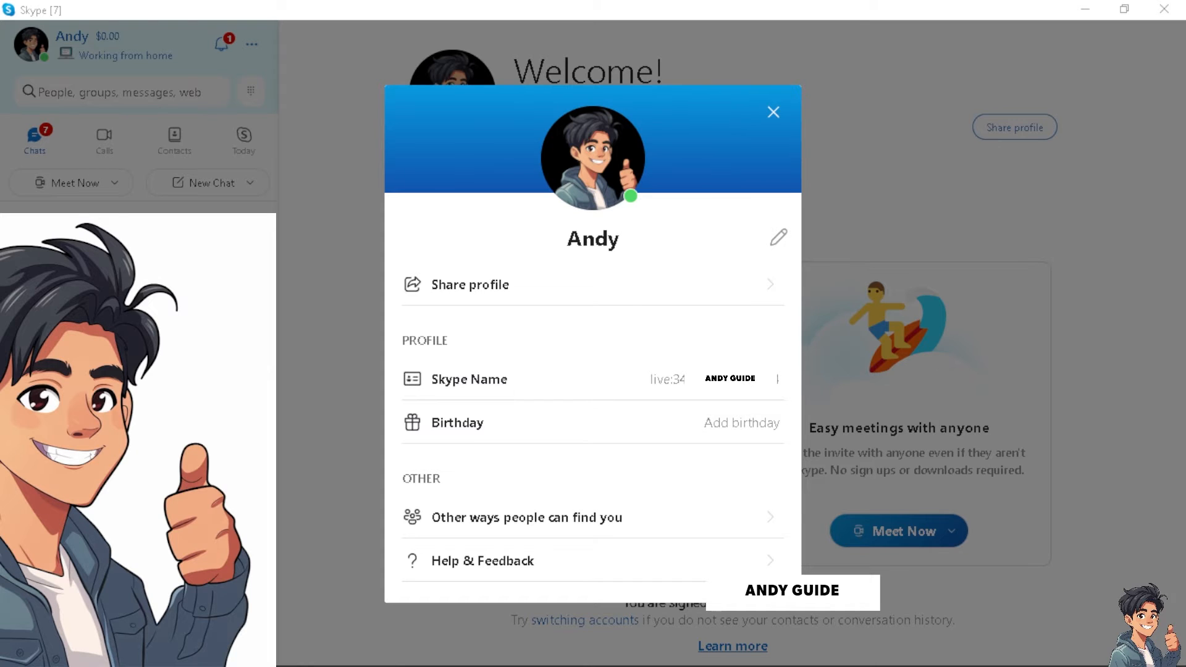
{"action": "mouse_move", "coordinate": [706, 398]}
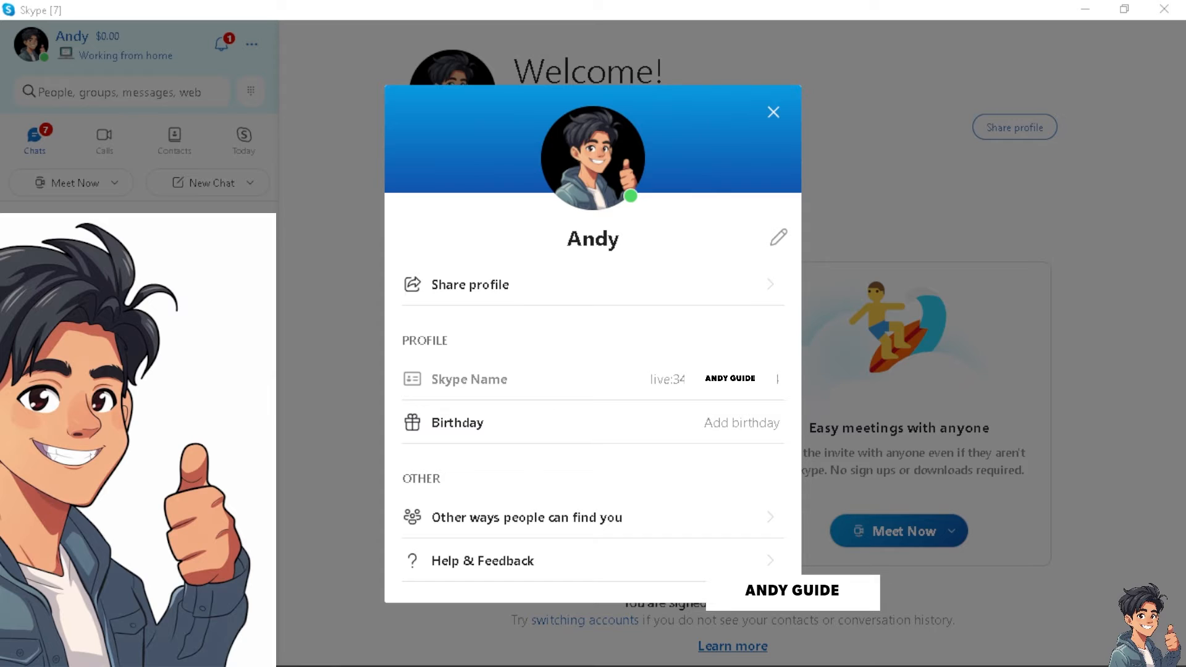
{"action": "mouse_move", "coordinate": [648, 413]}
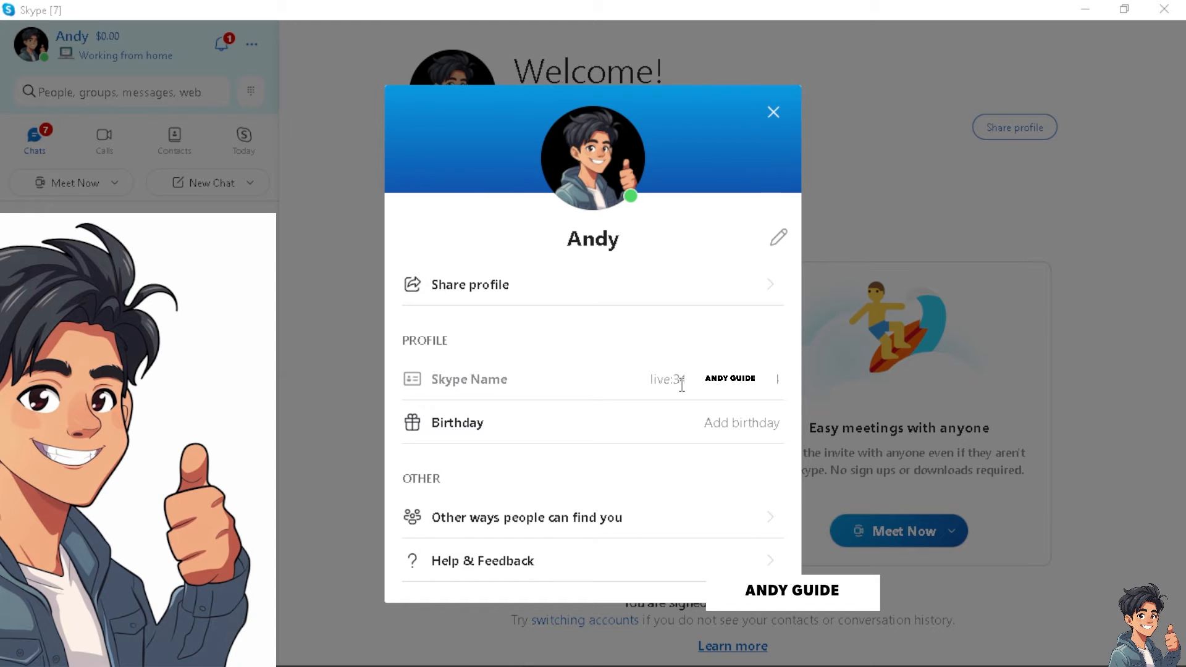
{"action": "mouse_move", "coordinate": [779, 241]}
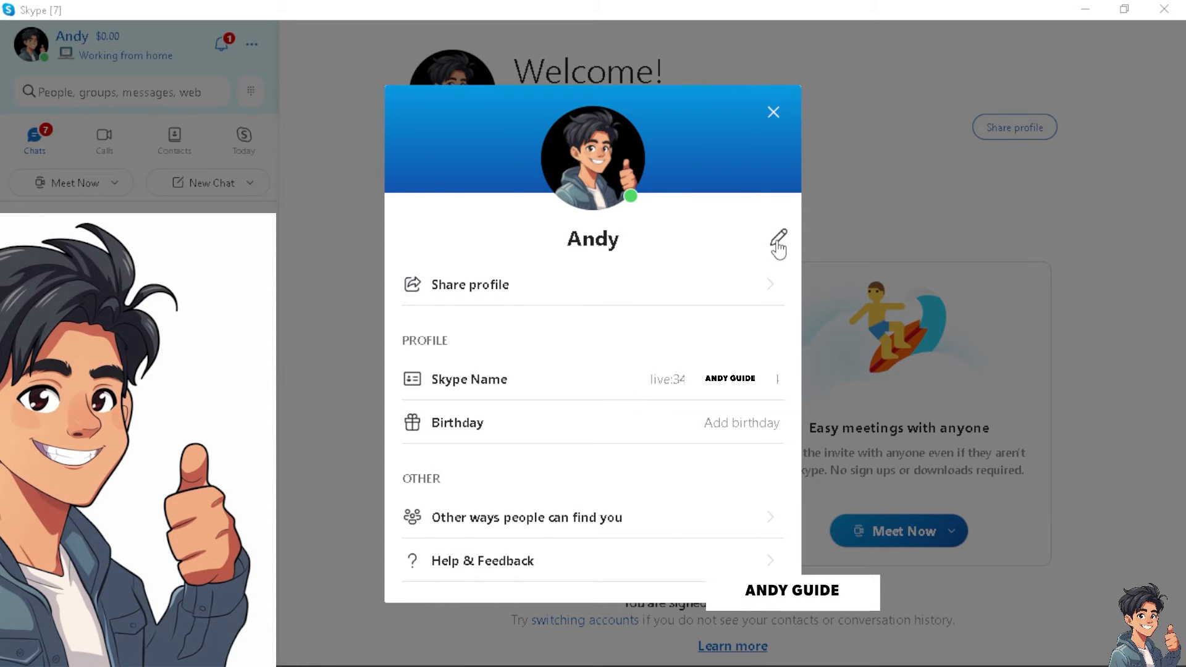
Rename the profile to 'Andy Guide', save it, and go to Skype help and support.
{"action": "left_click", "coordinate": [778, 240]}
{"action": "type", "text": " Guide"}
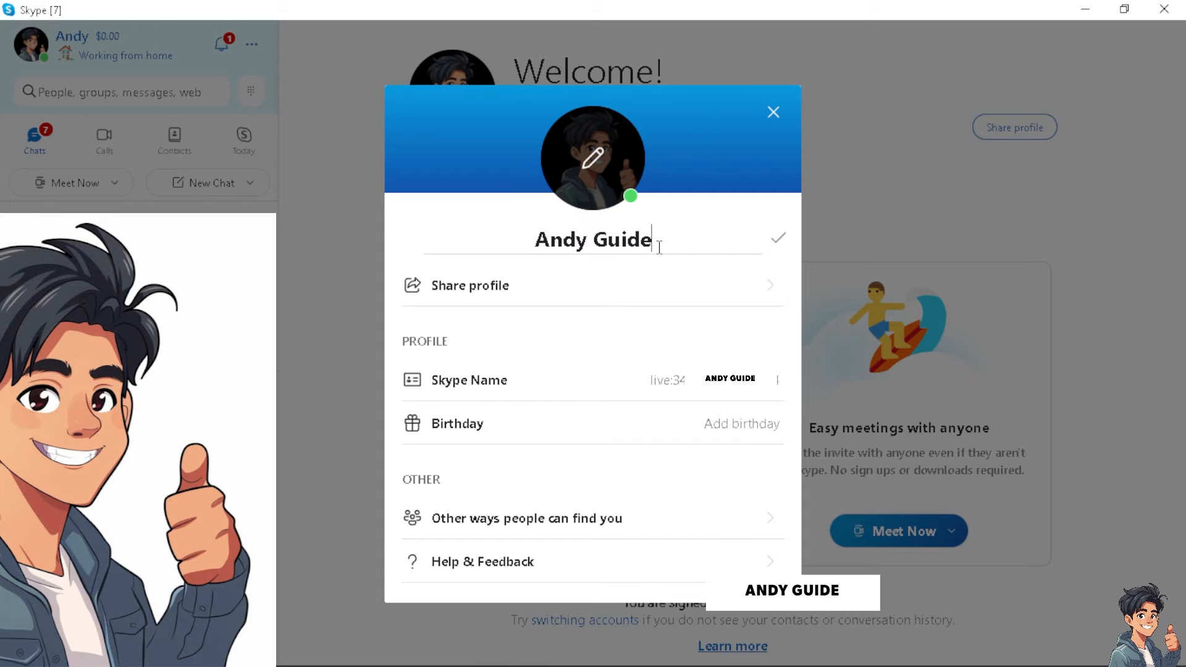
{"action": "left_click", "coordinate": [778, 239]}
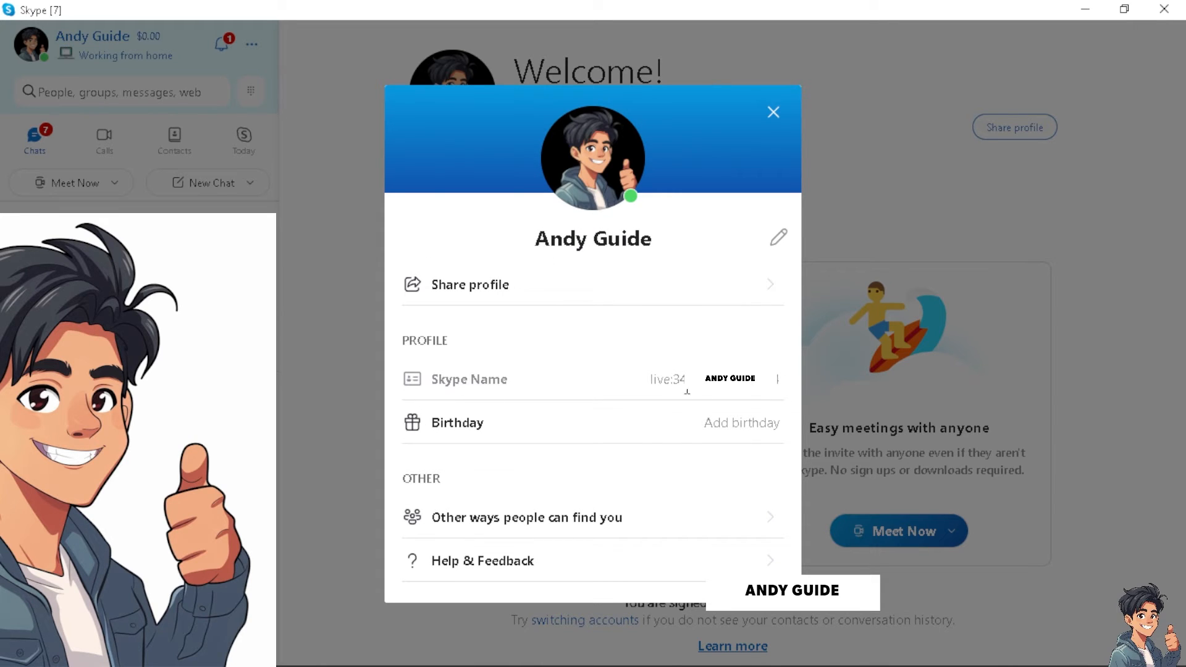
{"action": "mouse_move", "coordinate": [721, 401]}
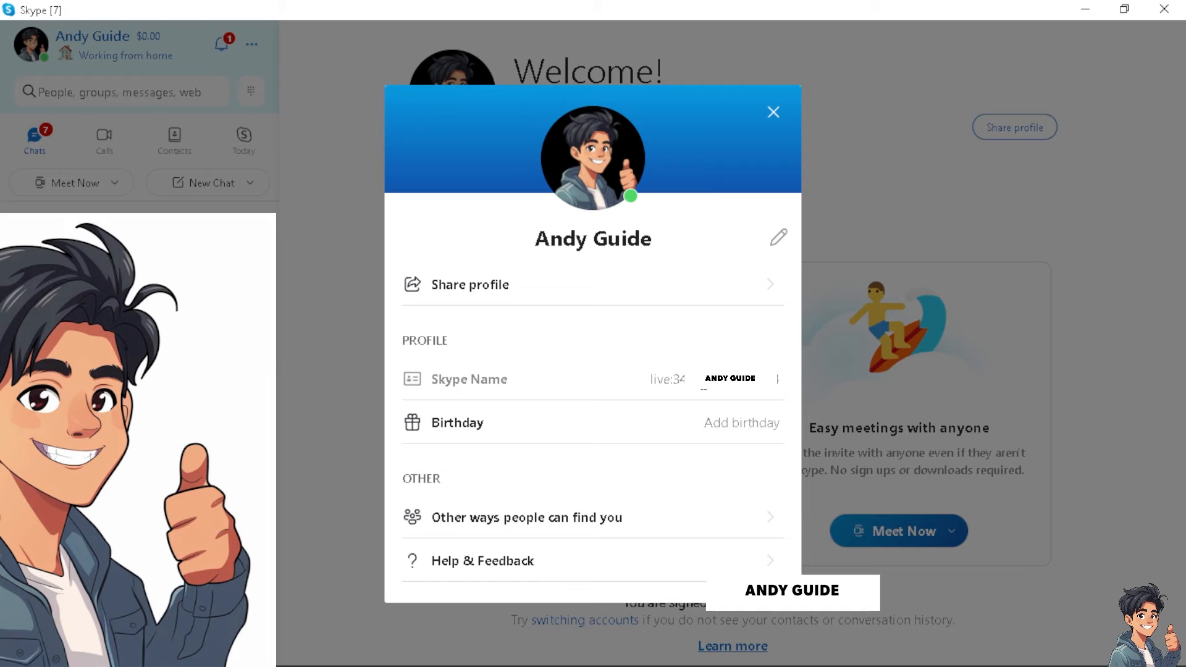
{"action": "left_click", "coordinate": [482, 561]}
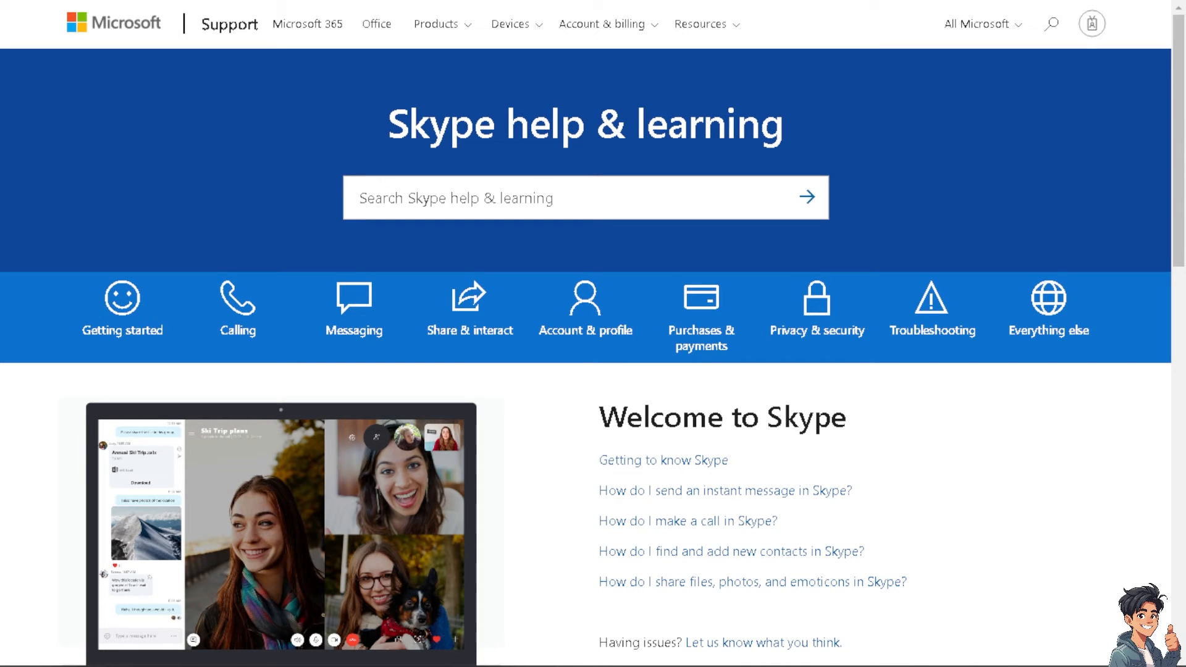
{"action": "mouse_move", "coordinate": [401, 277]}
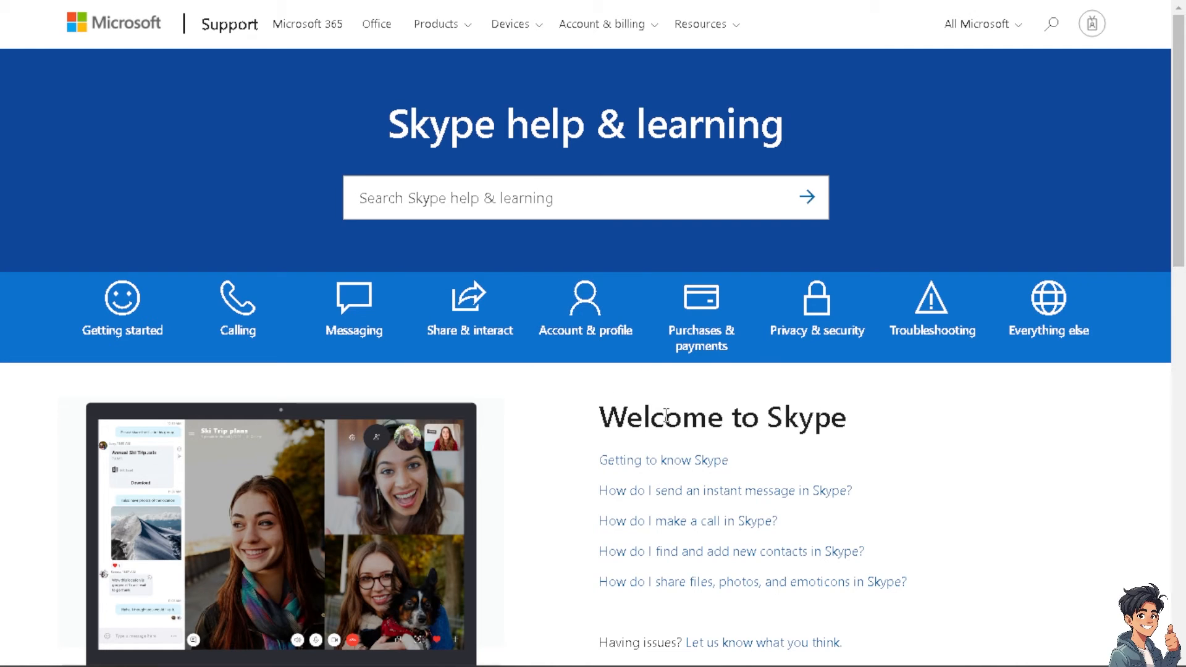
Scroll the Skype help & learning page down to Quick links and Additional resources.
{"action": "scroll", "scroll_direction": "down", "scroll_amount": 3}
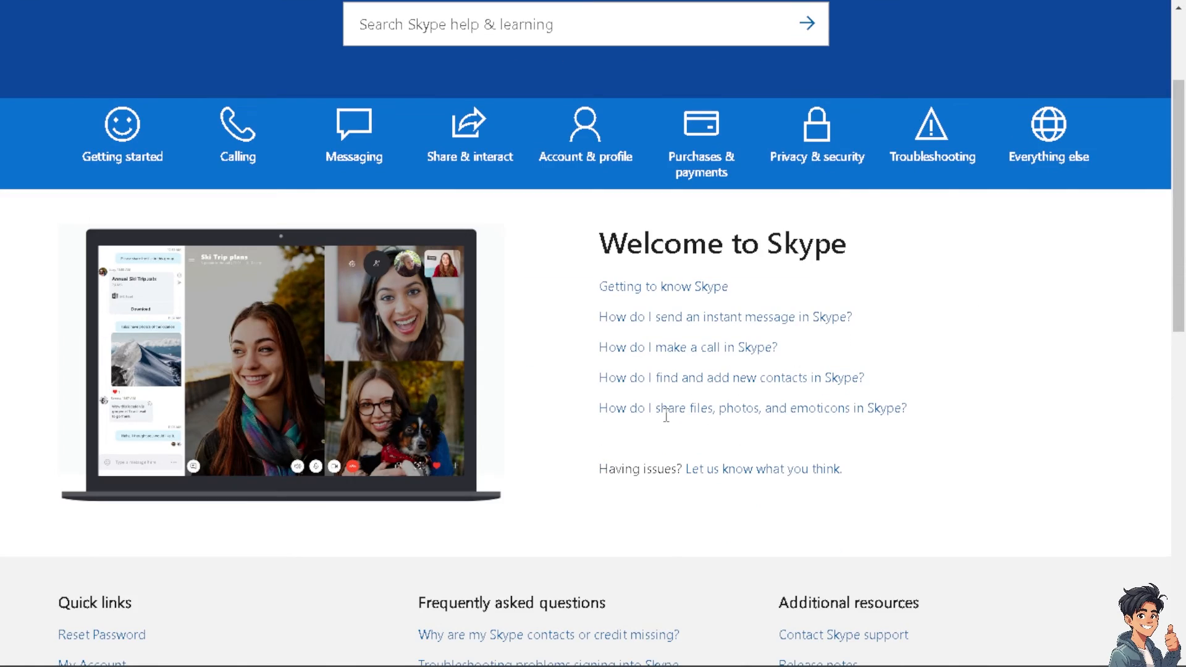
{"action": "scroll", "scroll_direction": "down", "scroll_amount": 3}
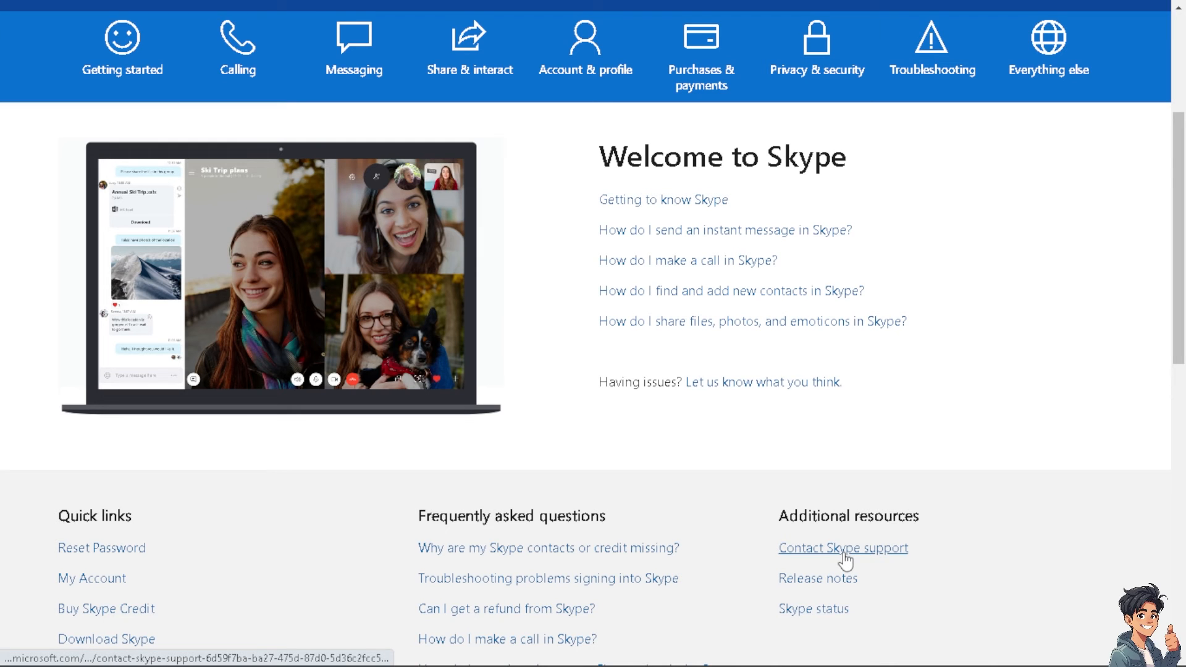
Go to the Contact Skype support page and review its list of issues.
{"action": "left_click", "coordinate": [844, 549]}
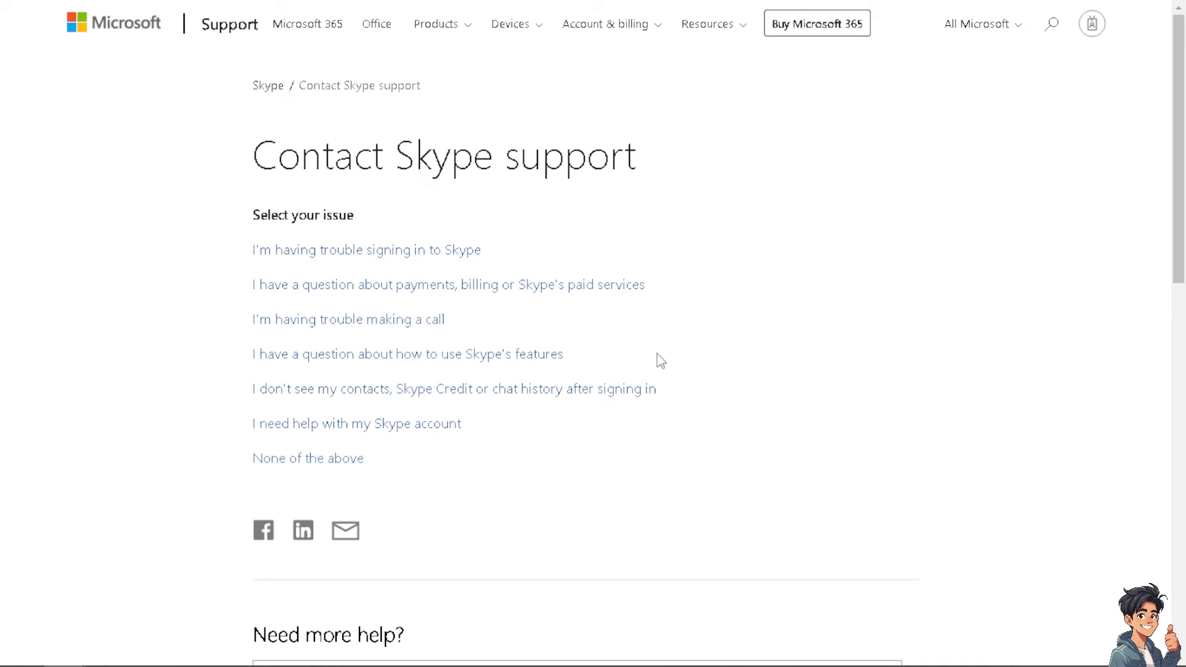
{"action": "scroll", "scroll_direction": "down", "scroll_amount": 3}
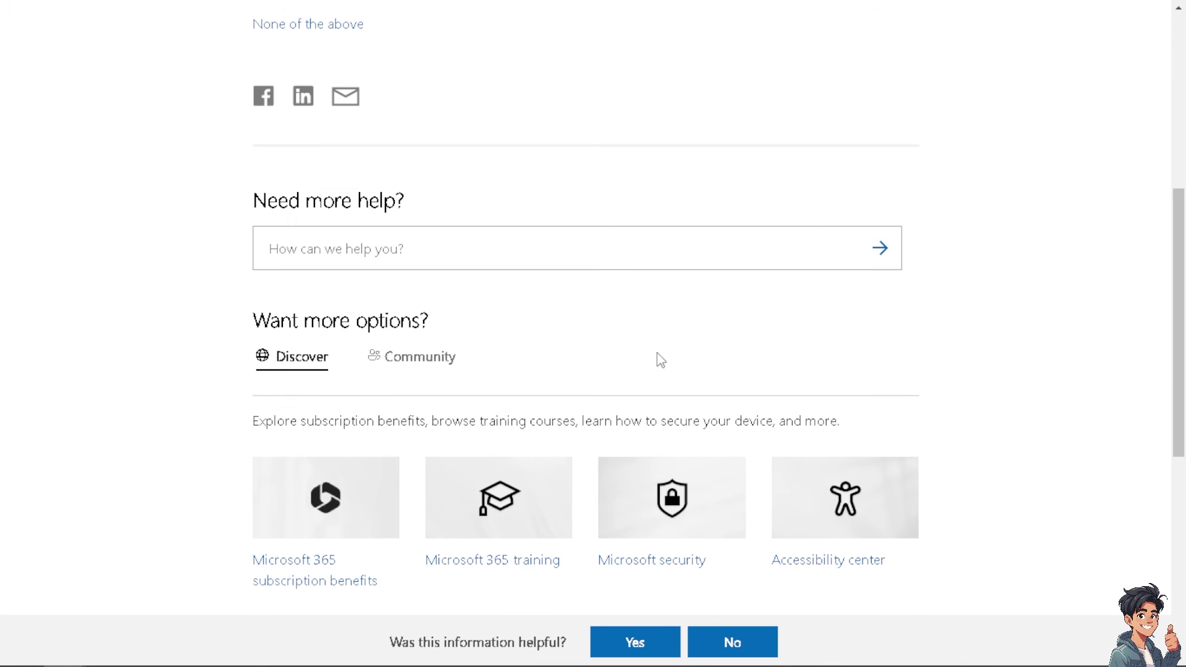
{"action": "mouse_move", "coordinate": [618, 368]}
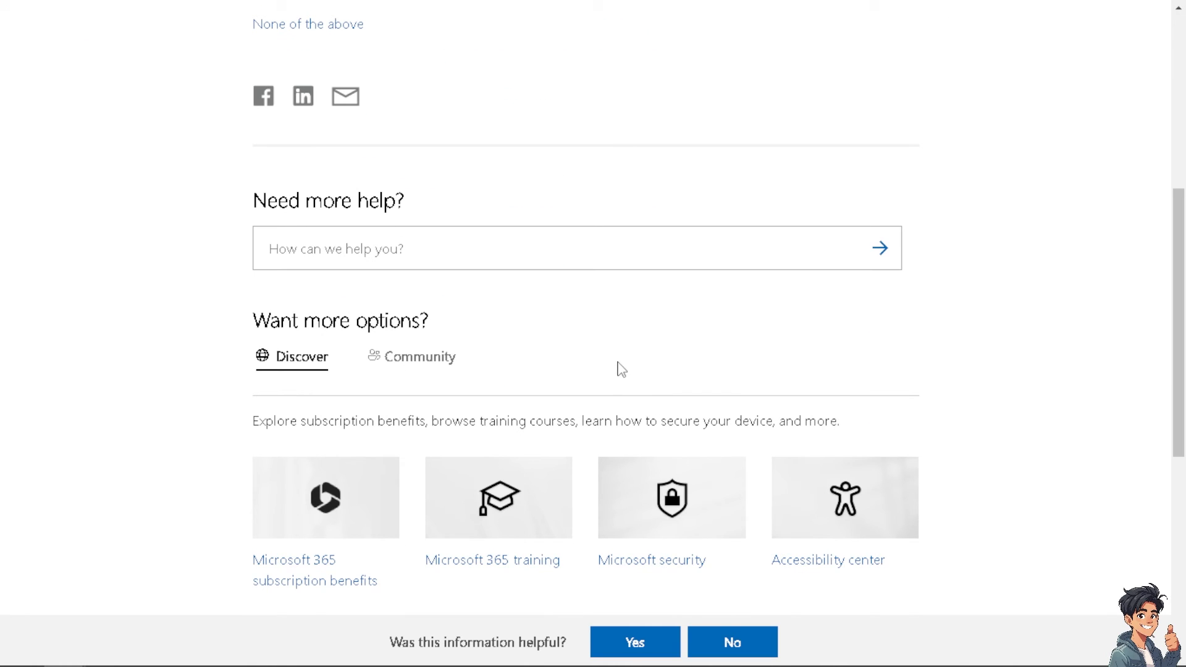
{"action": "scroll", "scroll_direction": "down", "scroll_amount": 3}
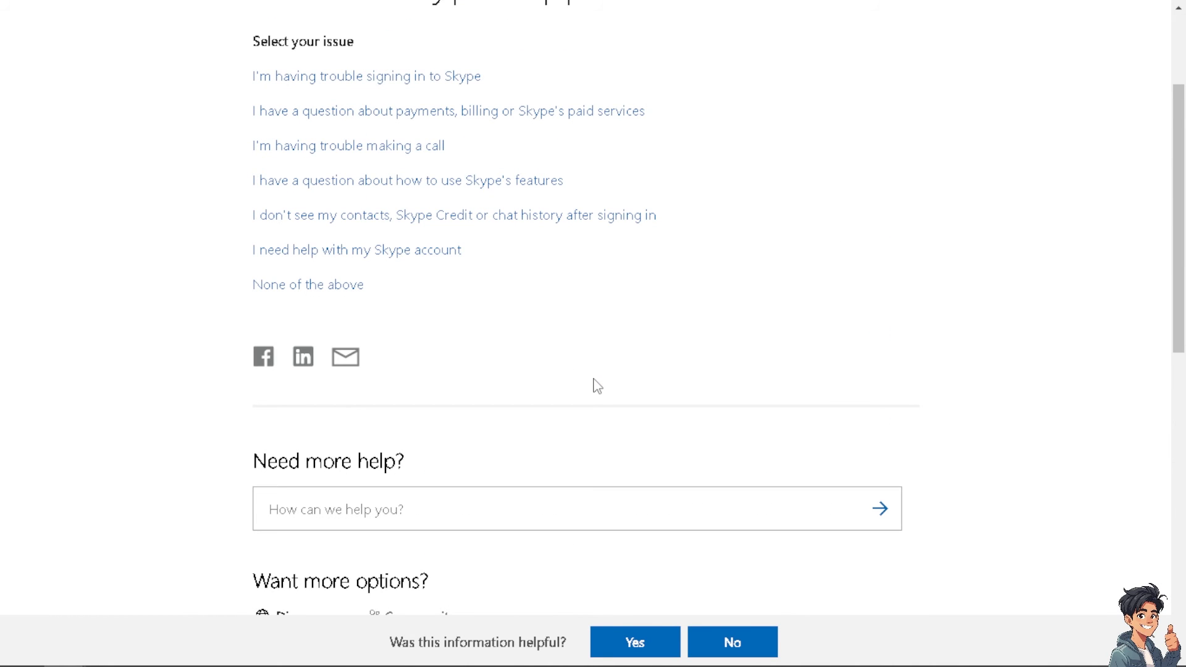
{"action": "scroll", "scroll_direction": "up", "scroll_amount": 3}
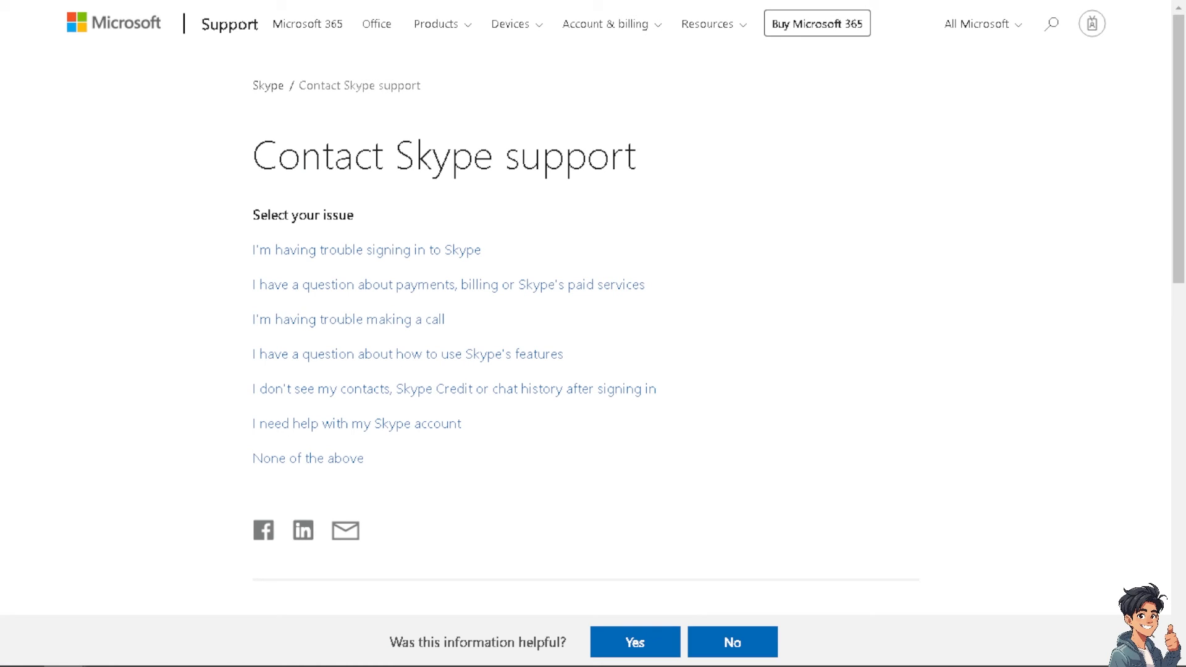
{"action": "mouse_move", "coordinate": [603, 455]}
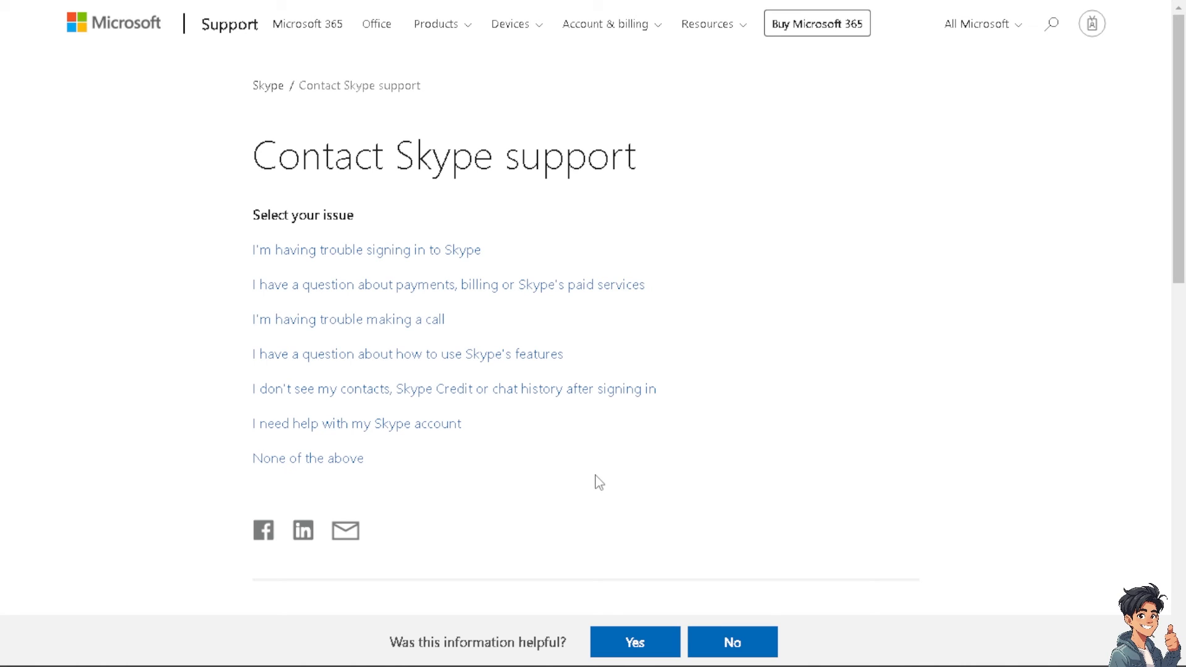
{"action": "mouse_move", "coordinate": [516, 459]}
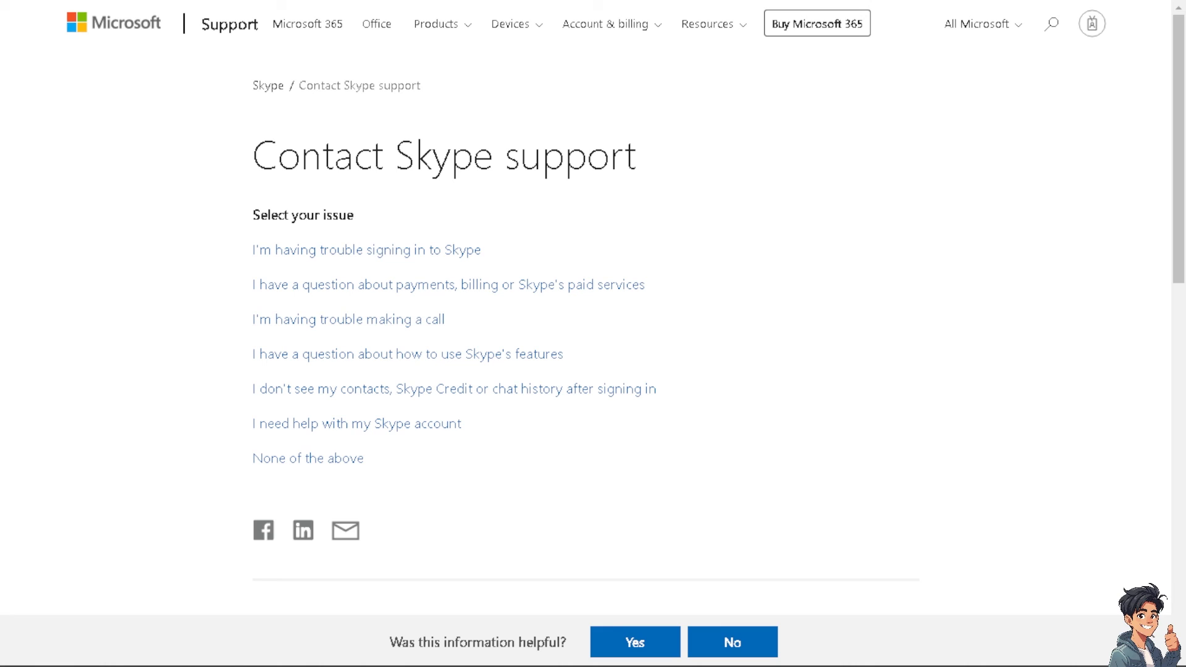
{"action": "mouse_move", "coordinate": [556, 435]}
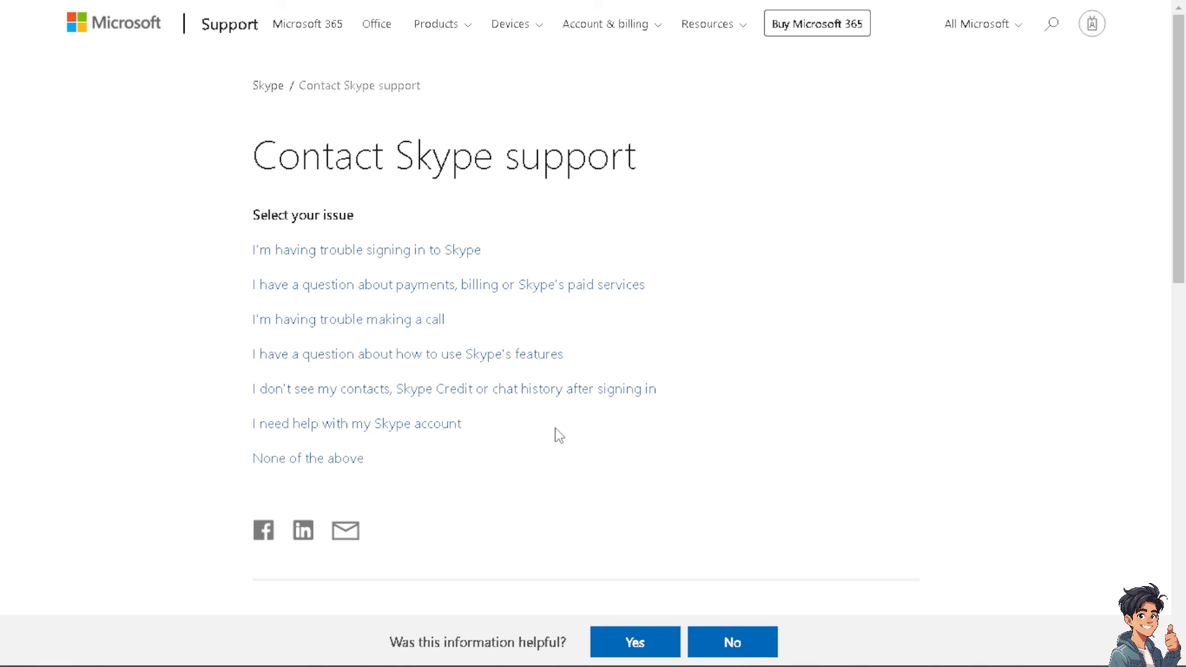
{"action": "mouse_move", "coordinate": [559, 435]}
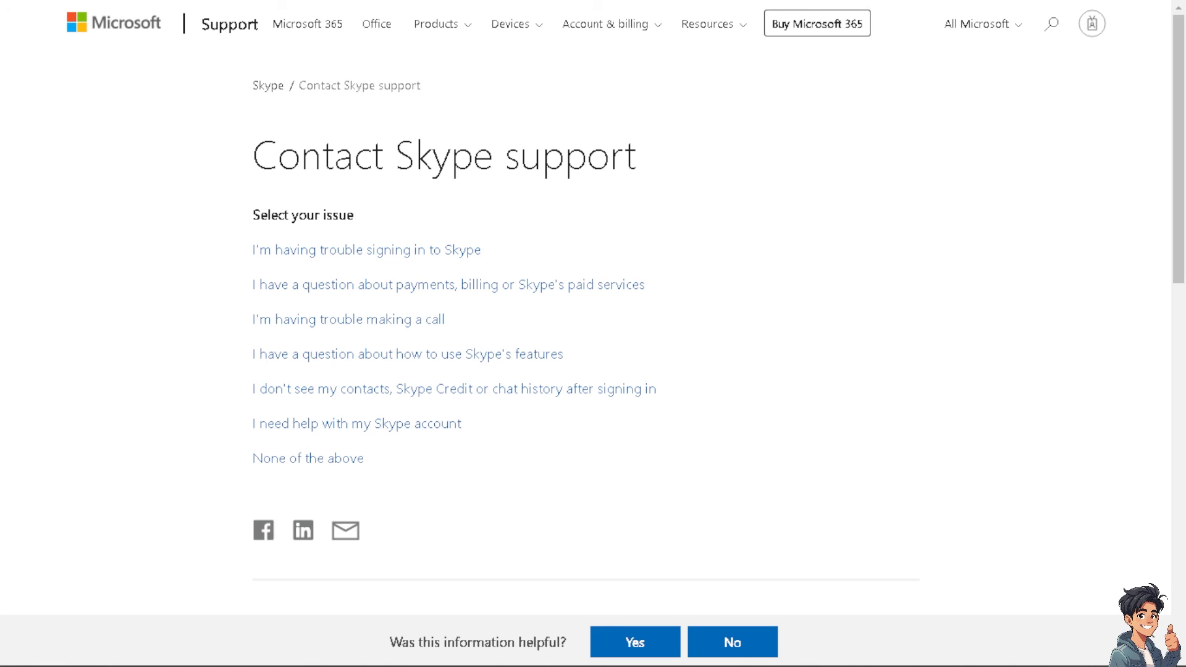
{"action": "mouse_move", "coordinate": [571, 330]}
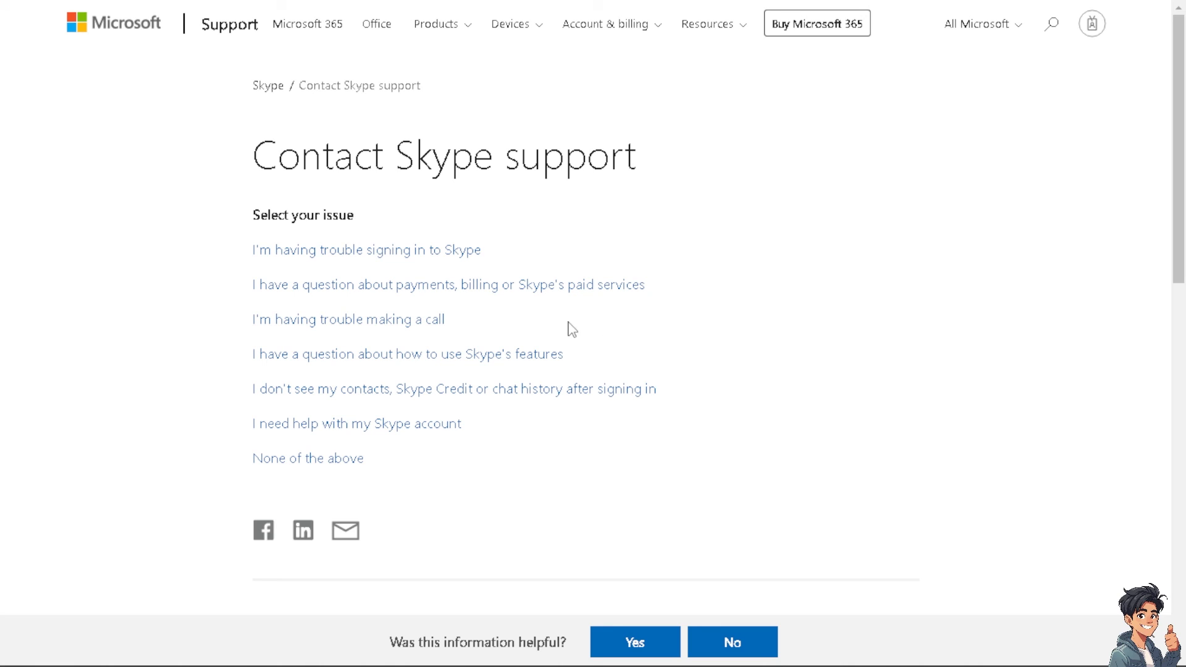
{"action": "mouse_move", "coordinate": [554, 322]}
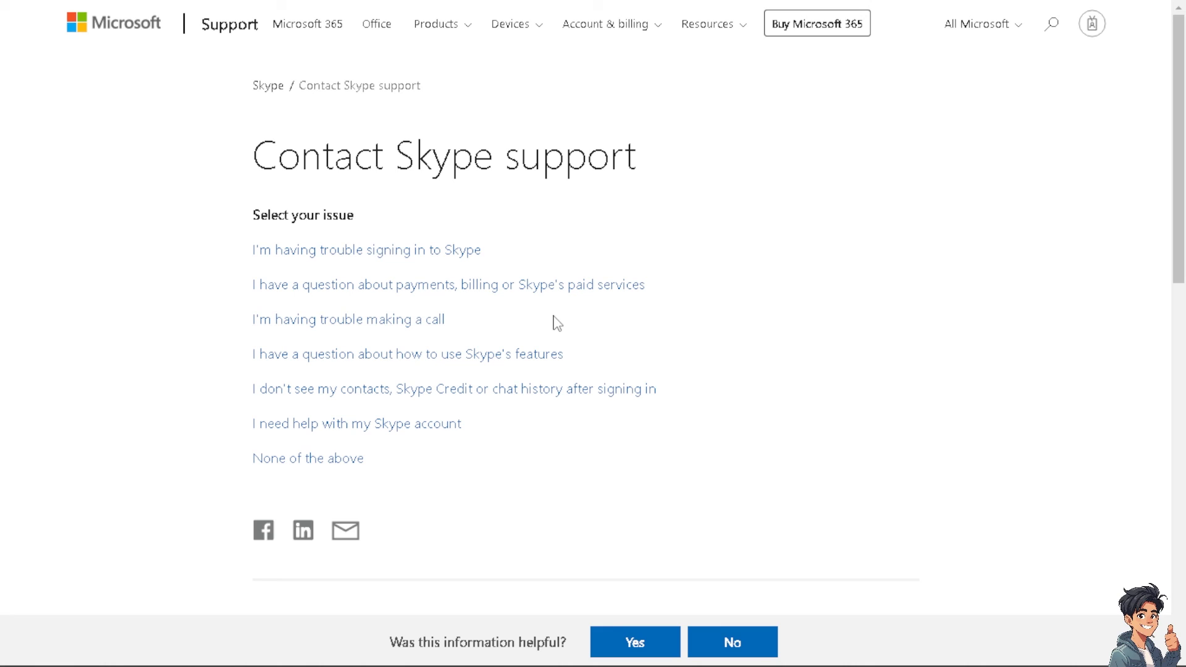
{"action": "mouse_move", "coordinate": [556, 325]}
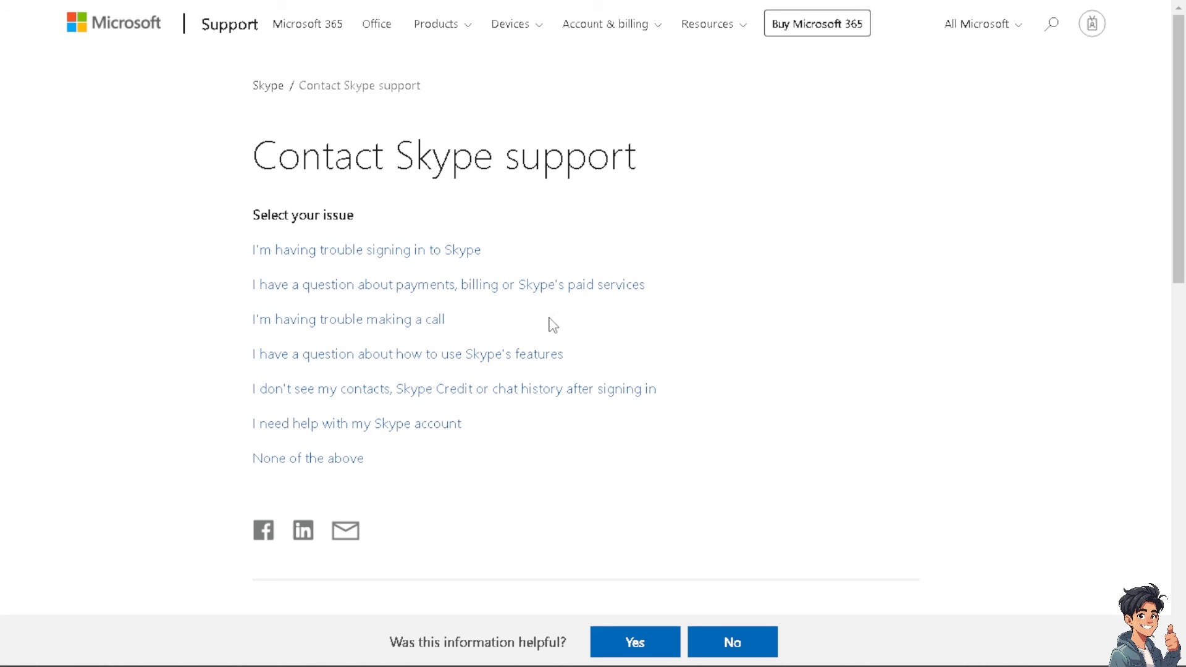
{"action": "mouse_move", "coordinate": [585, 235]}
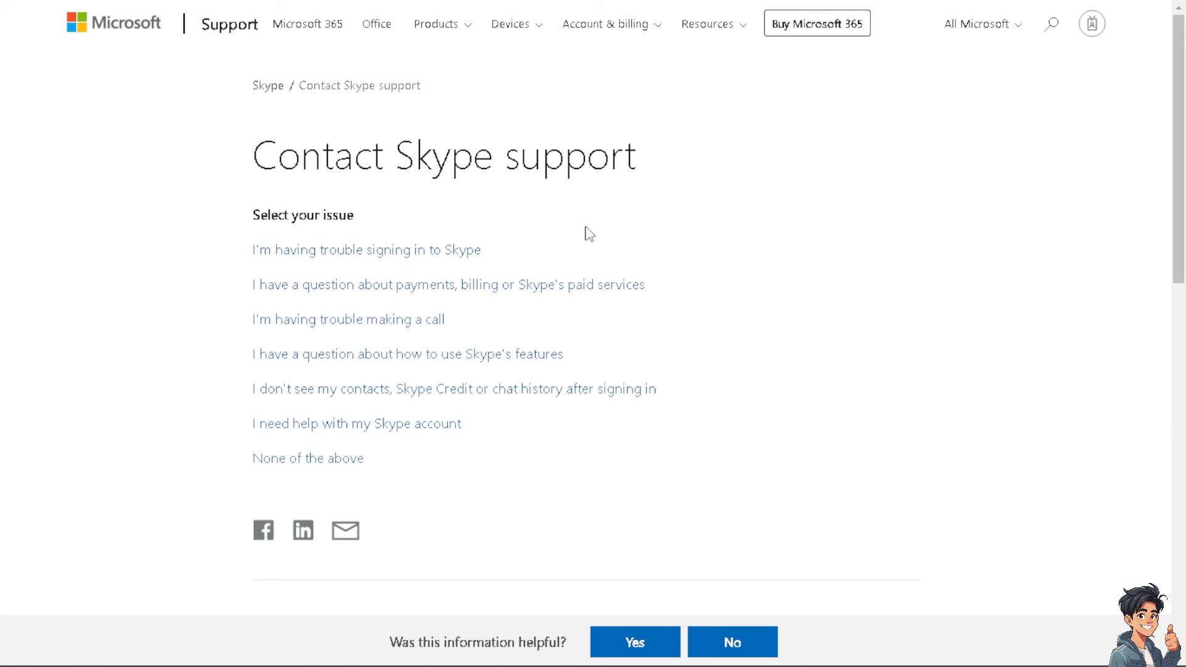